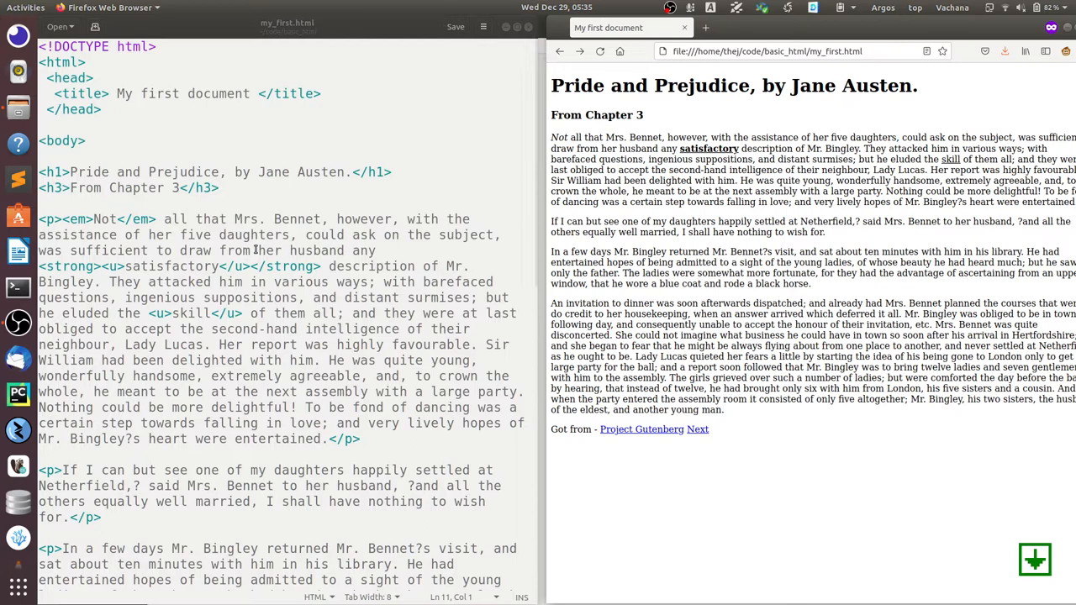
Step: Add <img src="" /> below the Chapter 3 heading and save my_first.html
text(<)
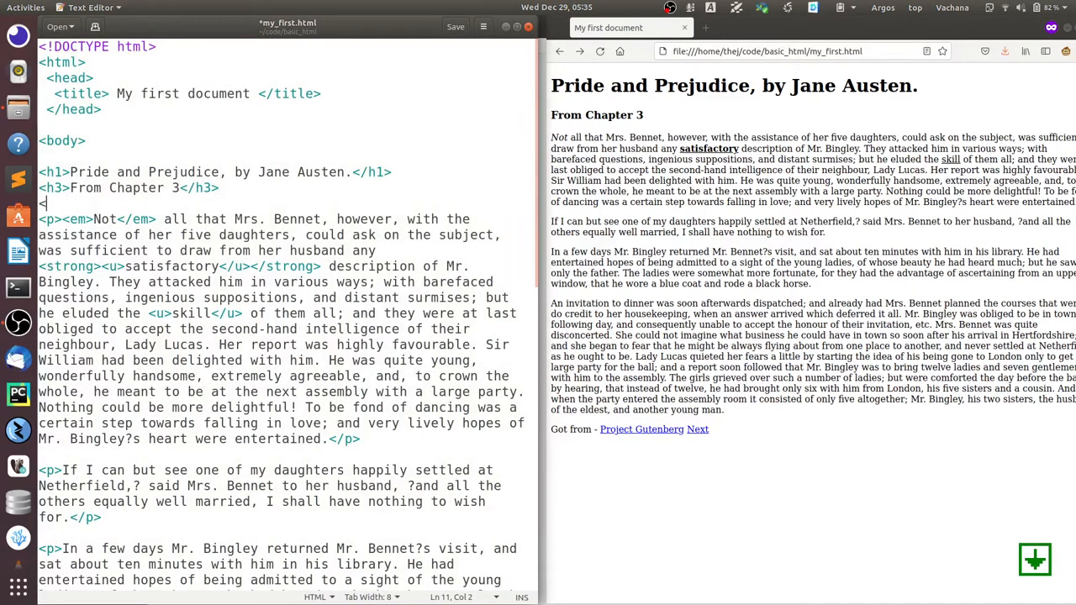
text(img s)
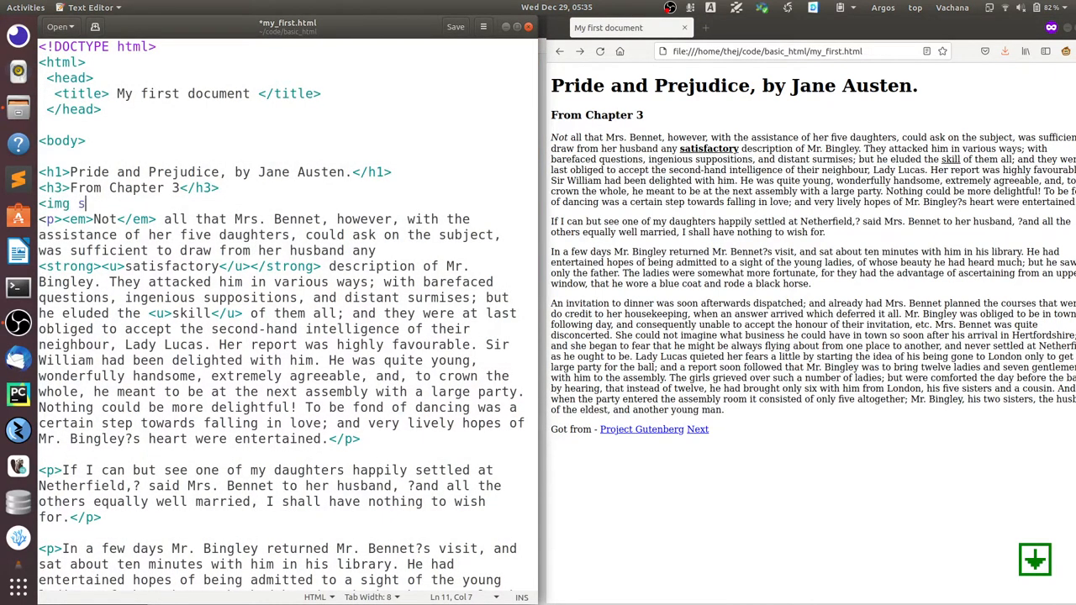
text(rc="" />)
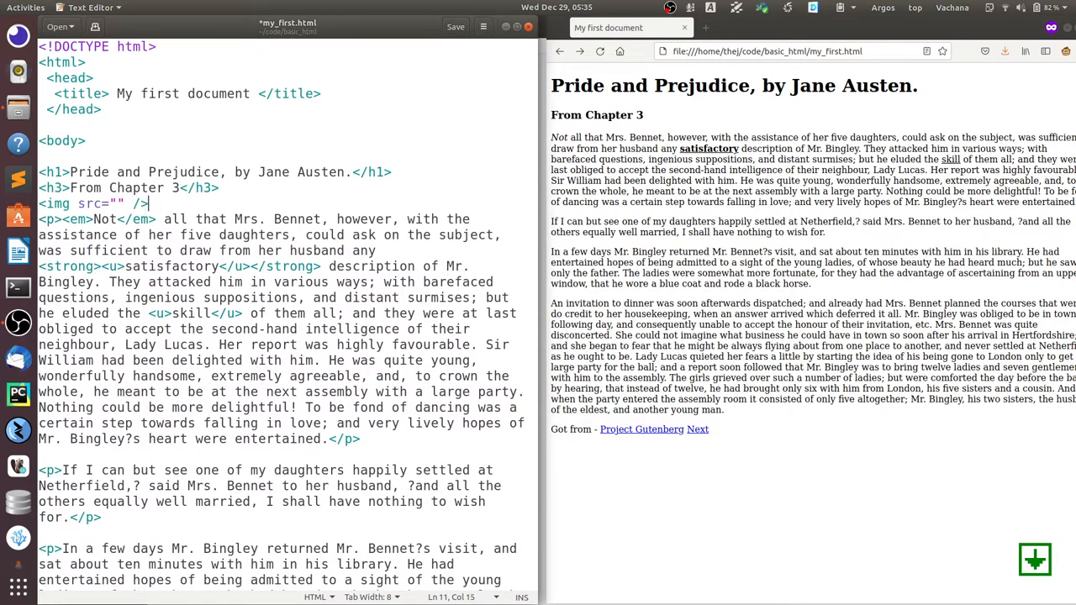
key(ctrl+s)
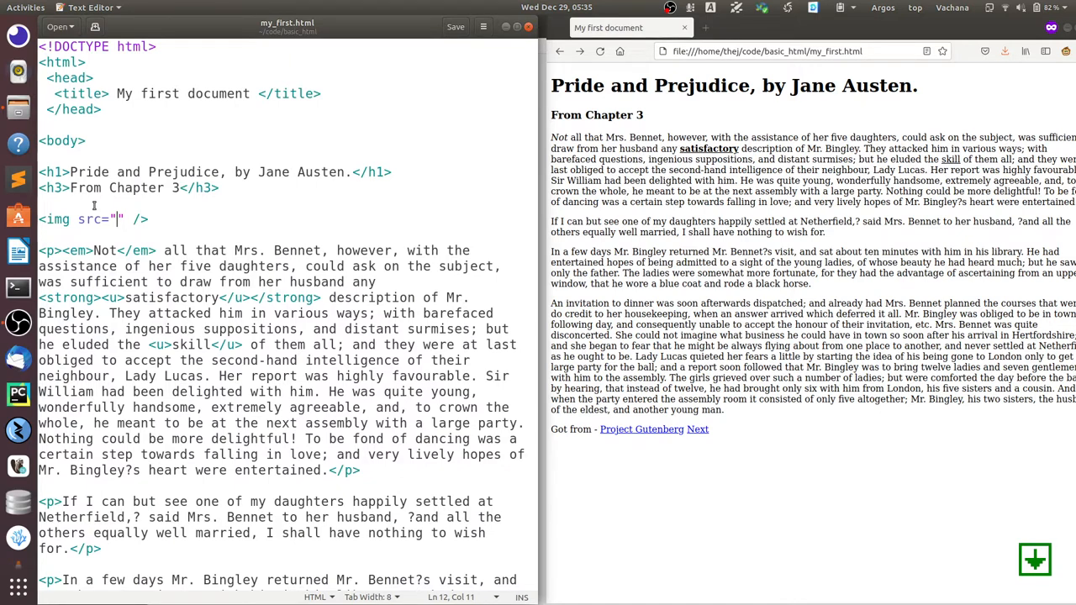
Step: Look up the image name 220px-PrideAndPrejudiceTitlePage.jpg in the basic_html folder in Files
key(alt+Tab)
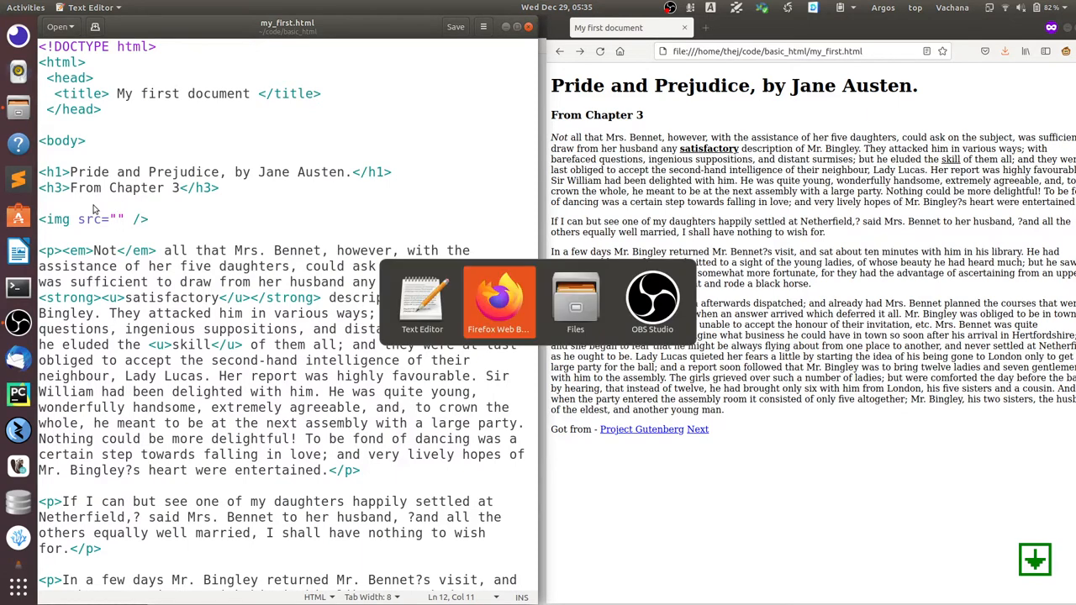
click(575, 303)
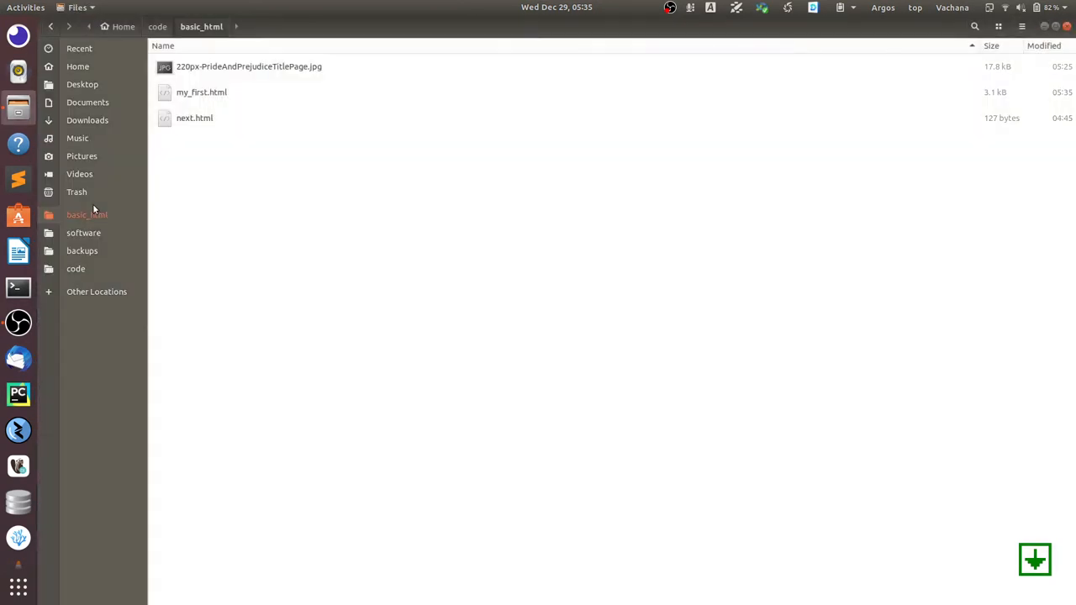
click(249, 66)
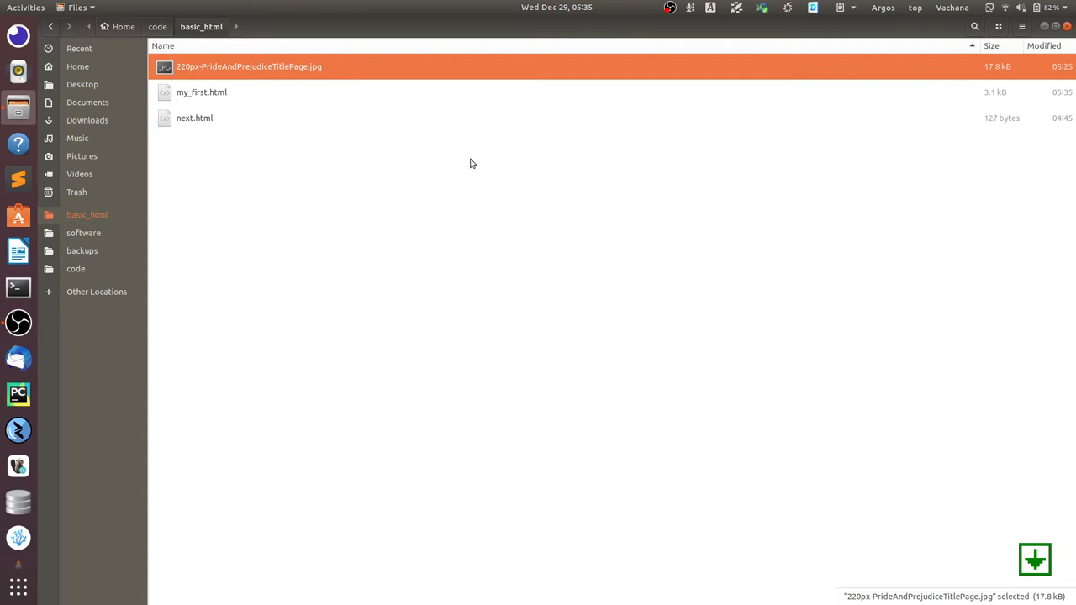
key(F2)
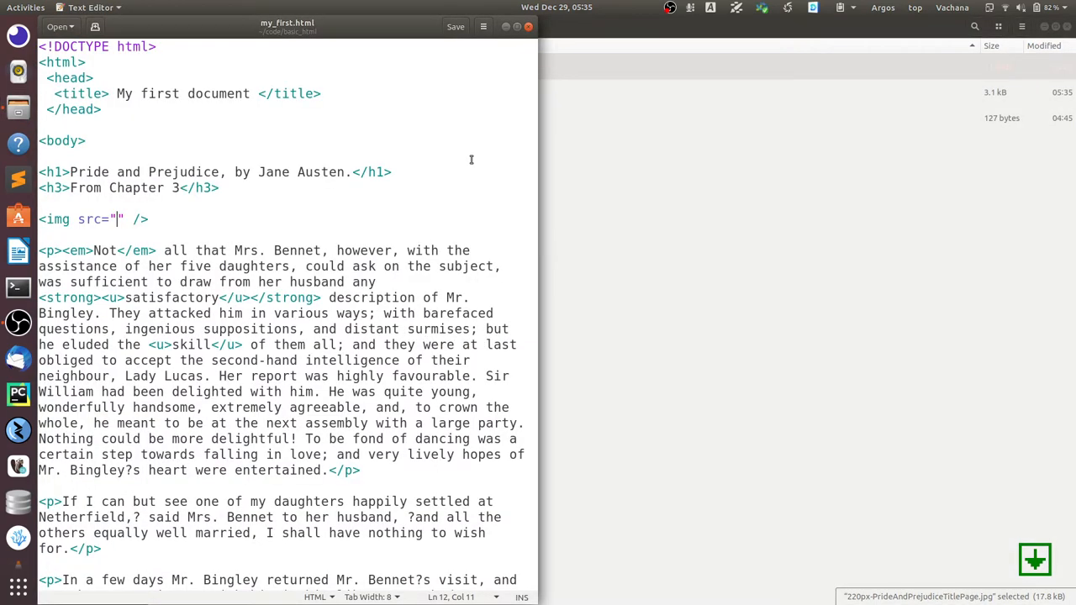
Step: Set src to 220px-PrideAndPrejudiceTitlePage.jpg, reload Firefox, and begin typing width=" in the tag
text(220px-PrideAndPrejudiceTitlePage.jpg)
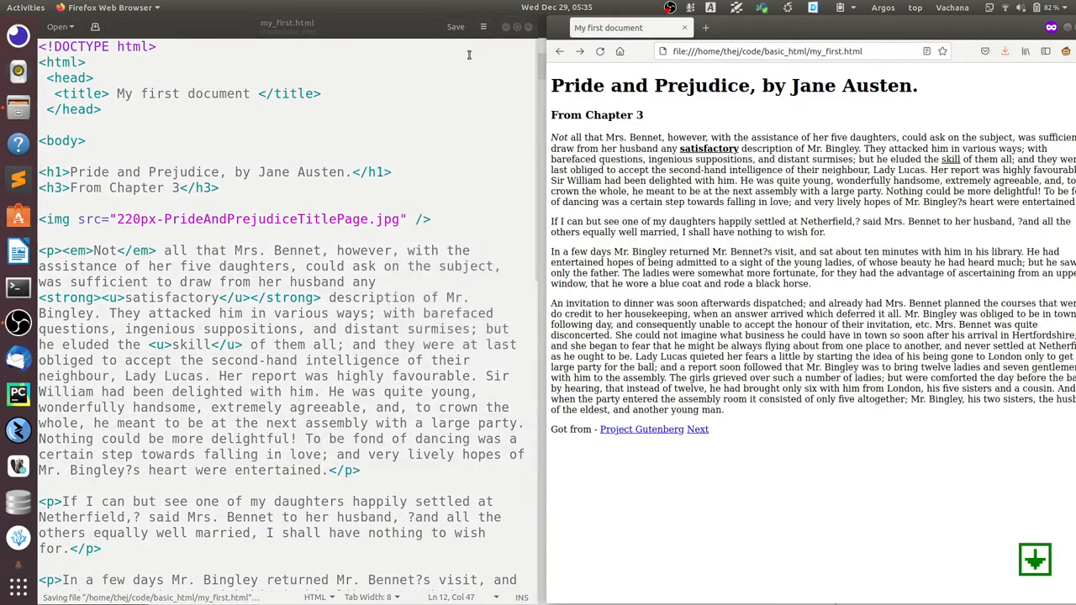
click(601, 51)
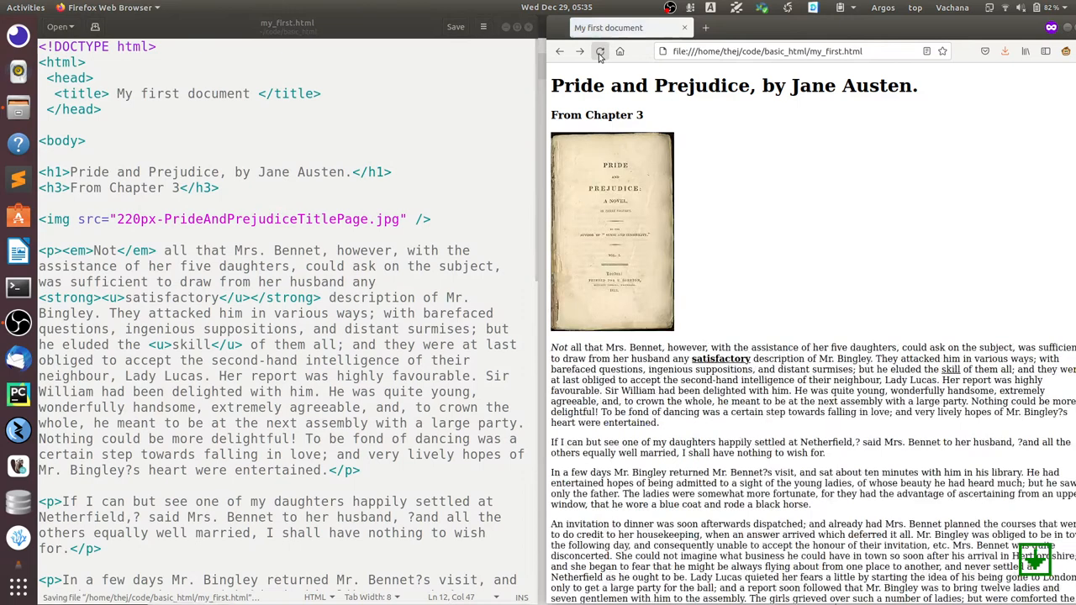
click(600, 51)
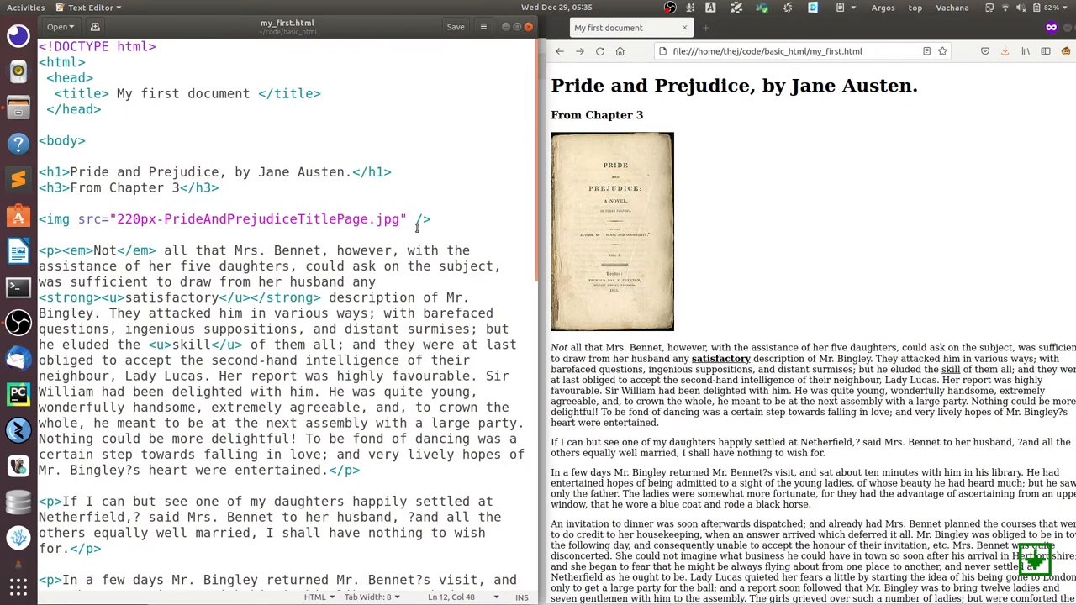
text(widt)
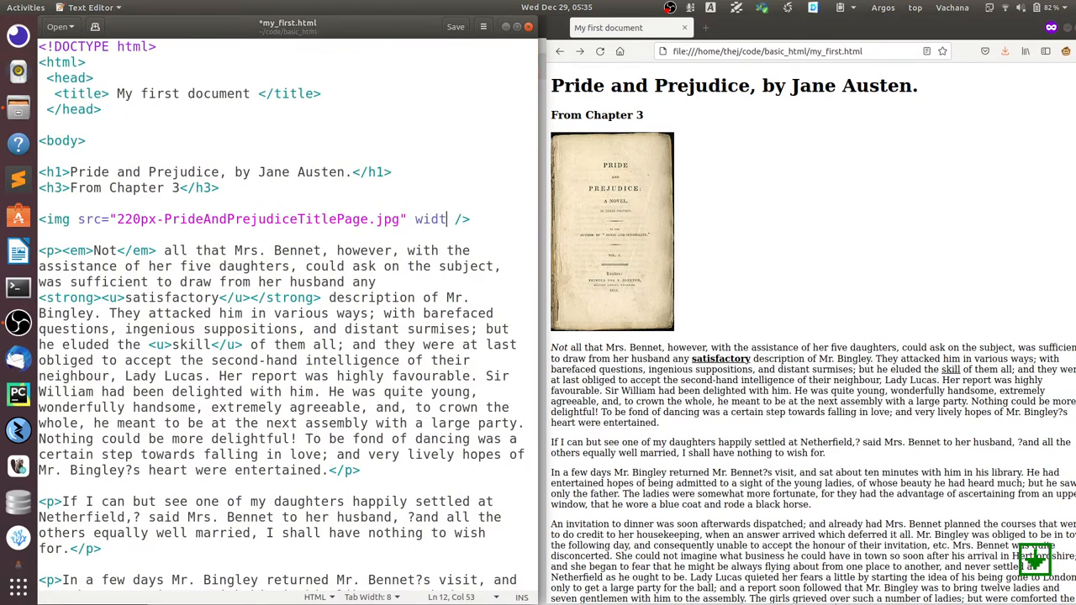
text(=")
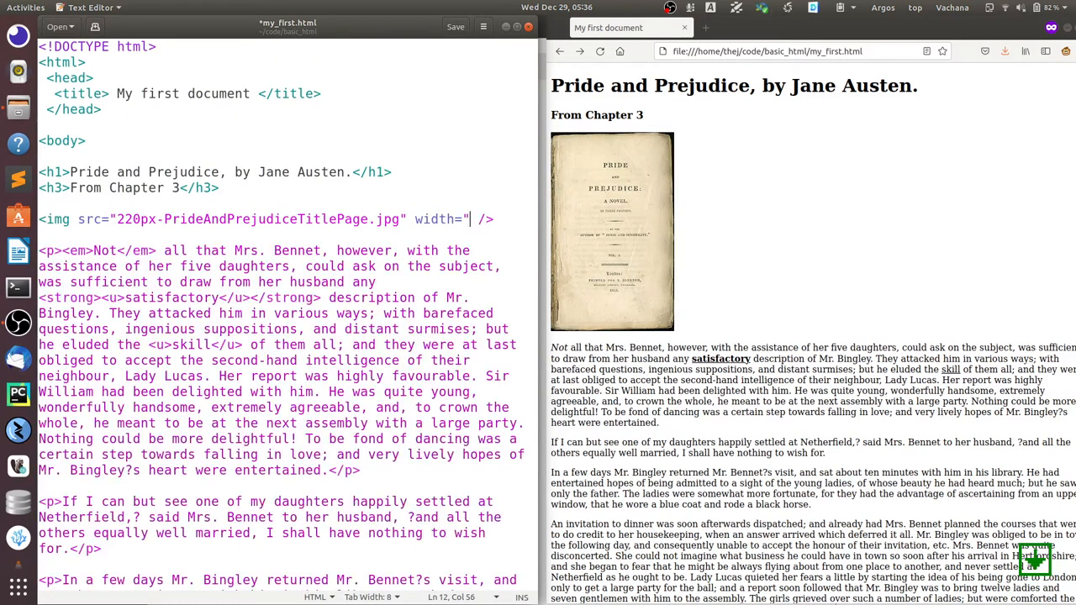